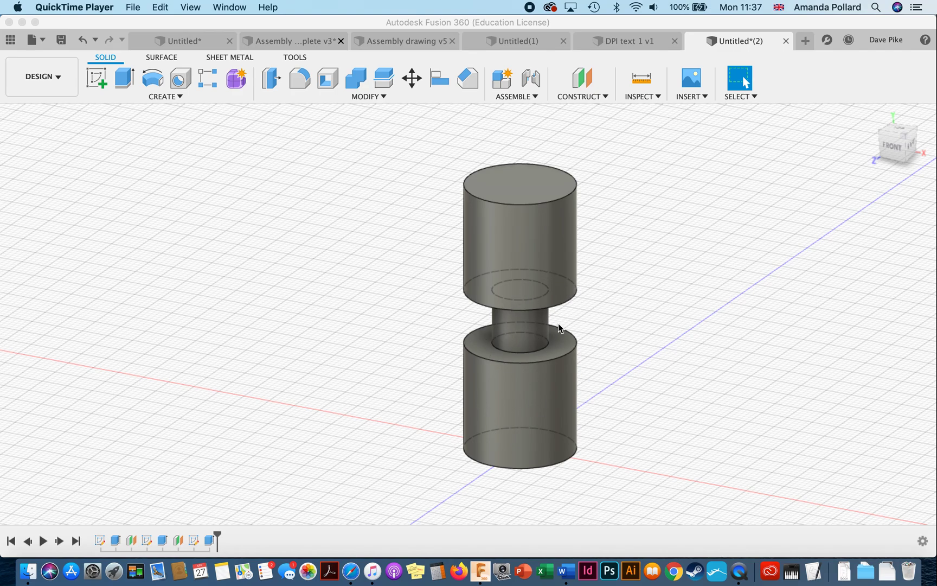
{"action": "mouse_move", "coordinate": [236, 548]}
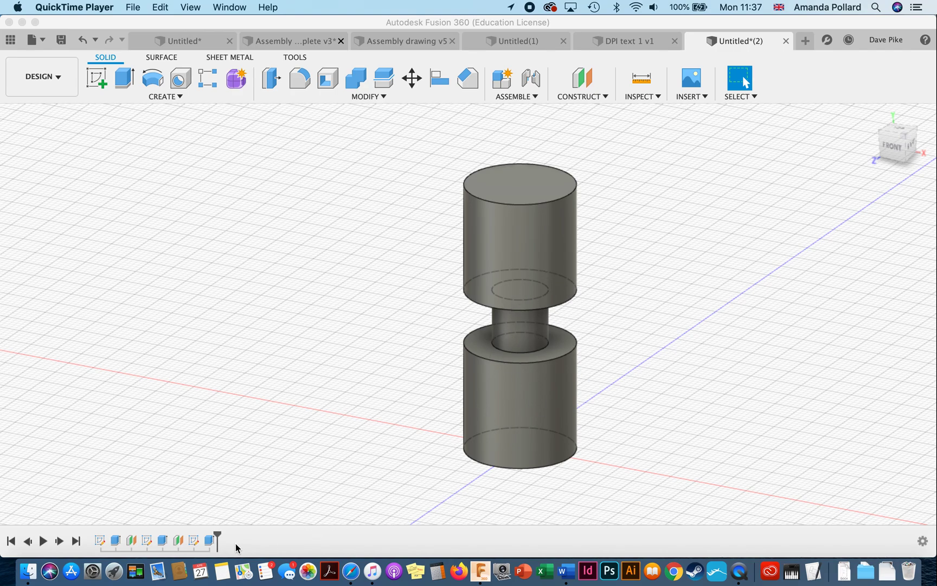
{"action": "mouse_move", "coordinate": [509, 331]}
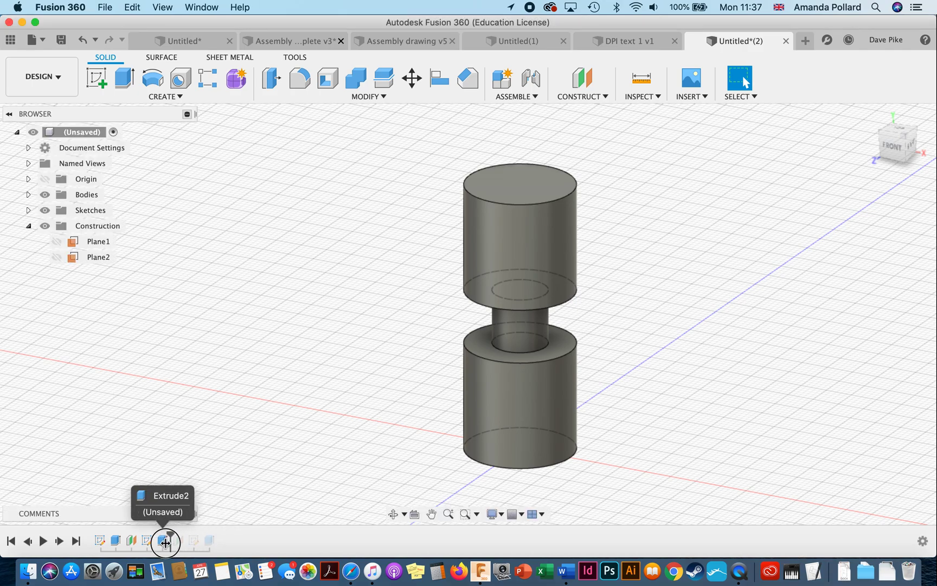
Roll the timeline back before Sketch2 so only the bottom cylinder shows.
{"action": "left_click", "coordinate": [164, 541]}
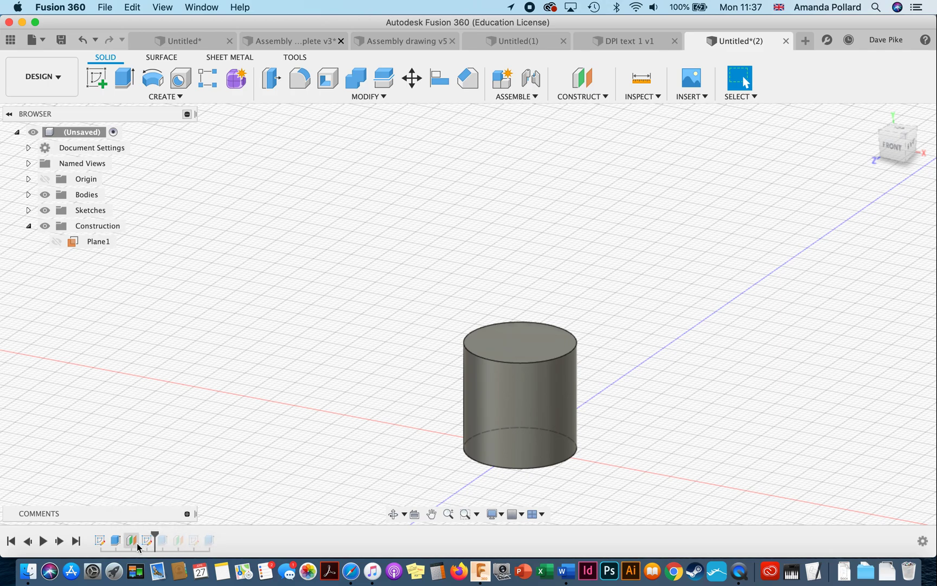
{"action": "mouse_move", "coordinate": [148, 541]}
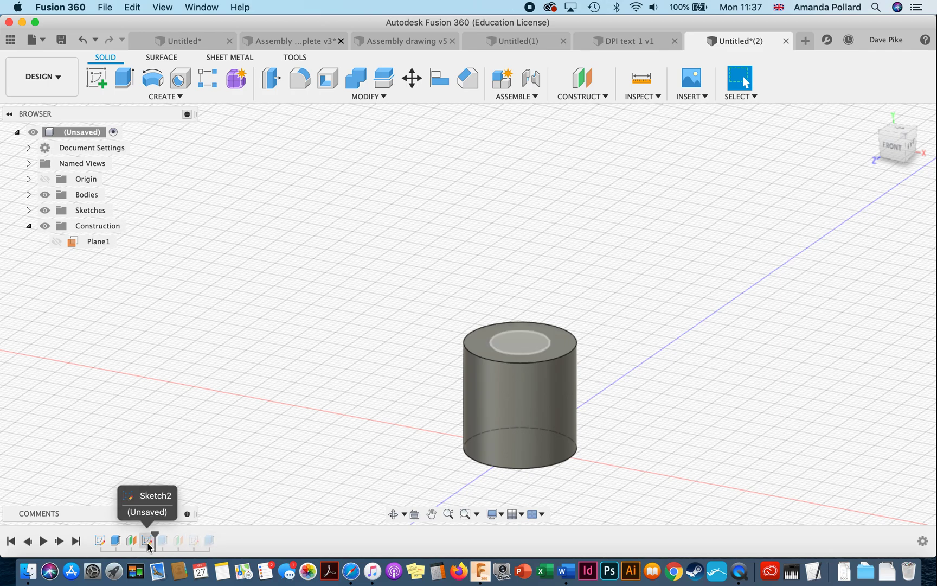
Change Sketch2's circle diameter d5 from 10 mm to 15 mm and finish the sketch.
{"action": "left_click", "coordinate": [148, 540]}
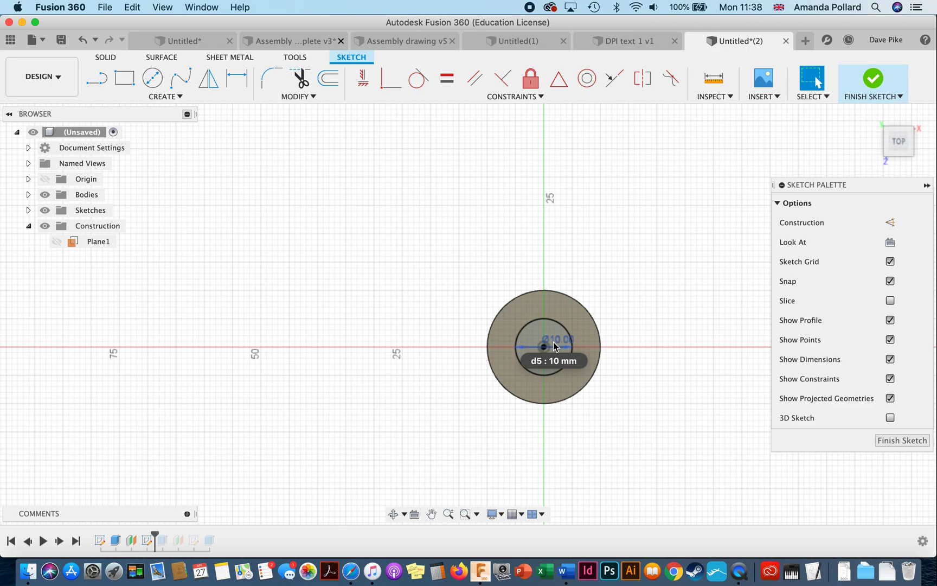
{"action": "type", "text": "15"}
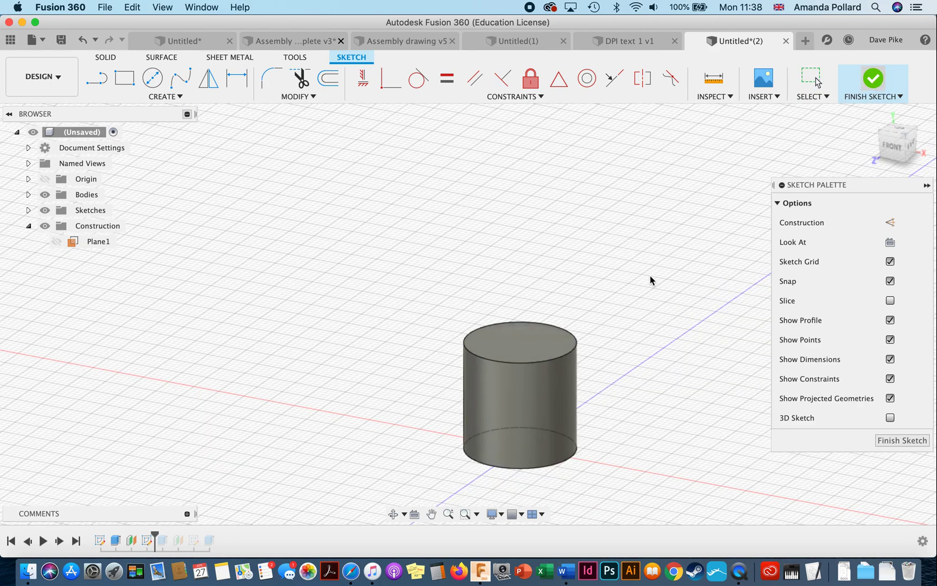
{"action": "left_click", "coordinate": [872, 79]}
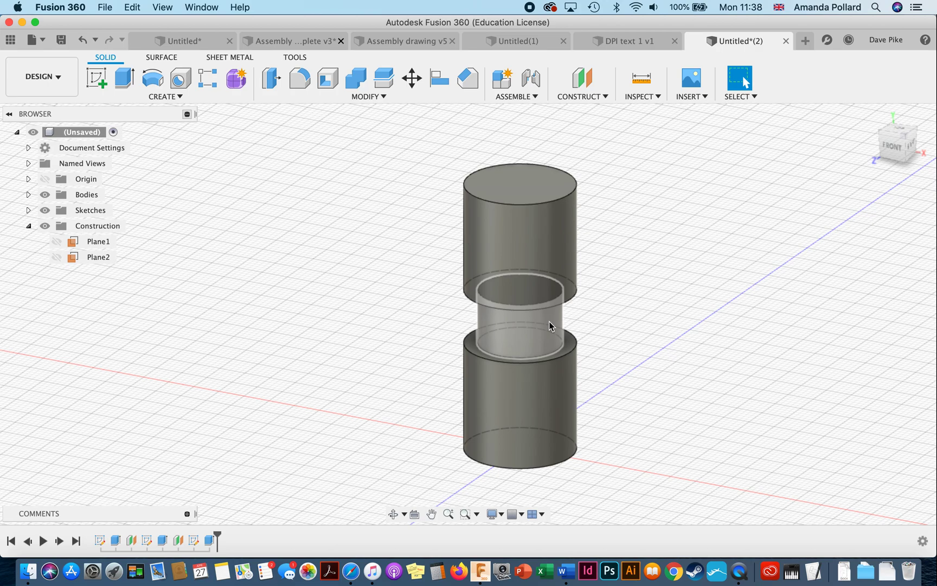
Add a tangent plane on the middle cylinder face and start a sketch on Plane5.
{"action": "left_click", "coordinate": [580, 96]}
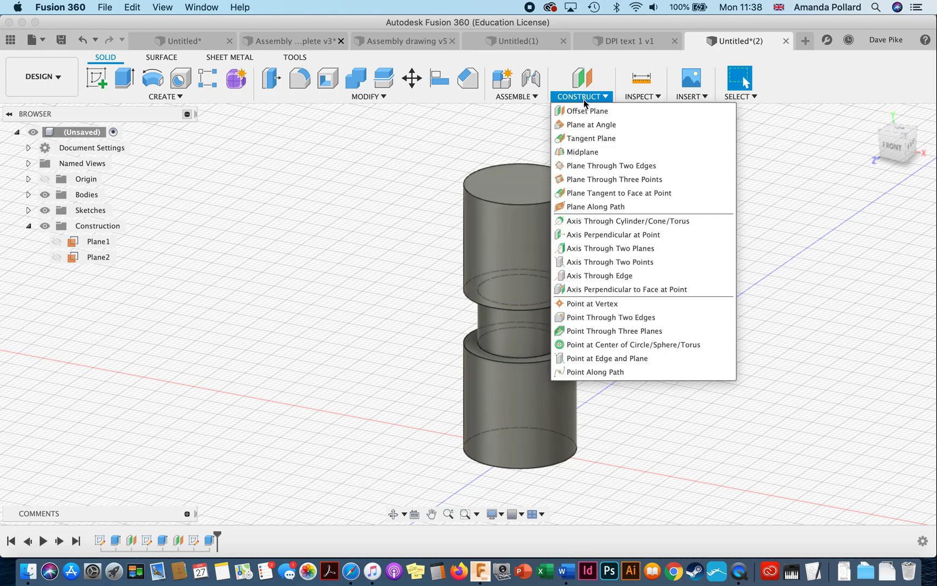
{"action": "mouse_move", "coordinate": [591, 139]}
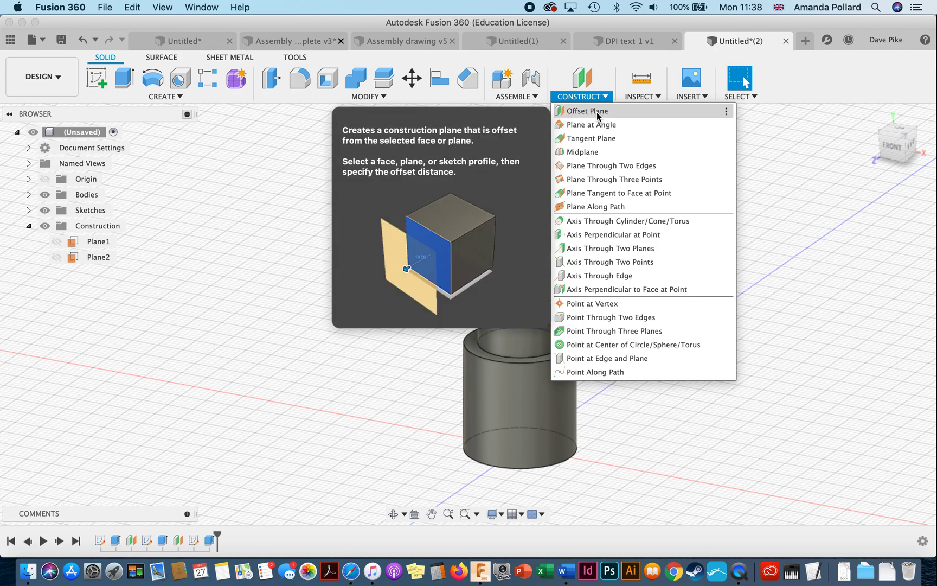
{"action": "left_click", "coordinate": [591, 138]}
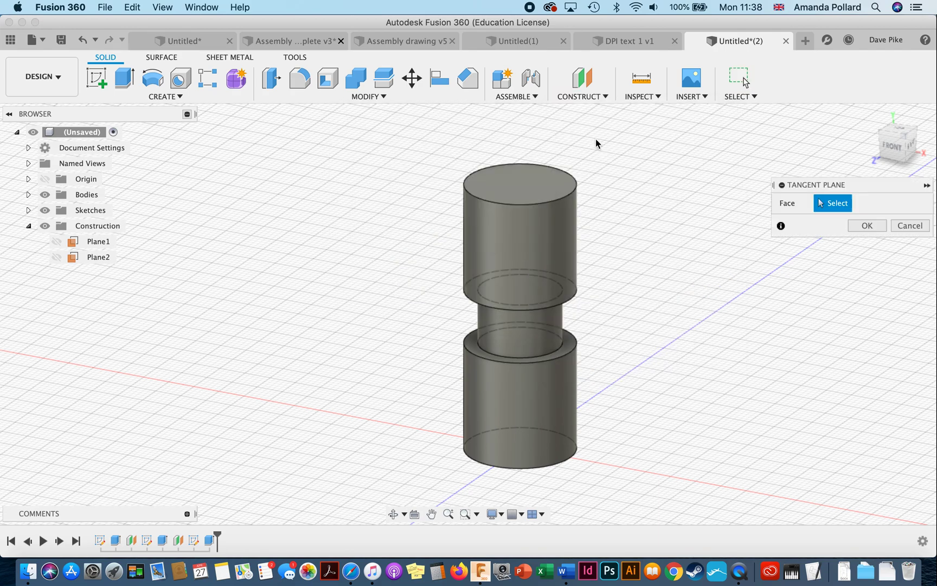
{"action": "mouse_move", "coordinate": [520, 322]}
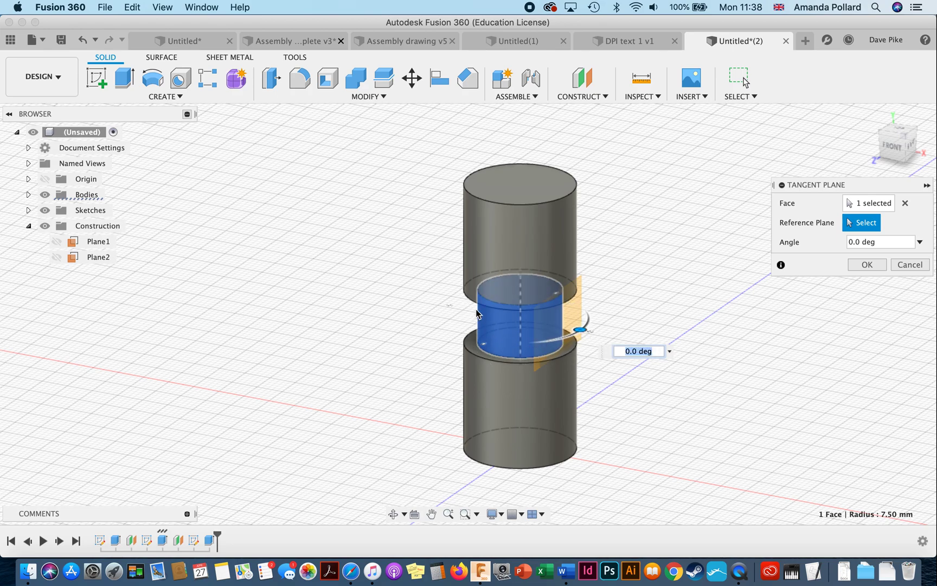
{"action": "mouse_move", "coordinate": [567, 313]}
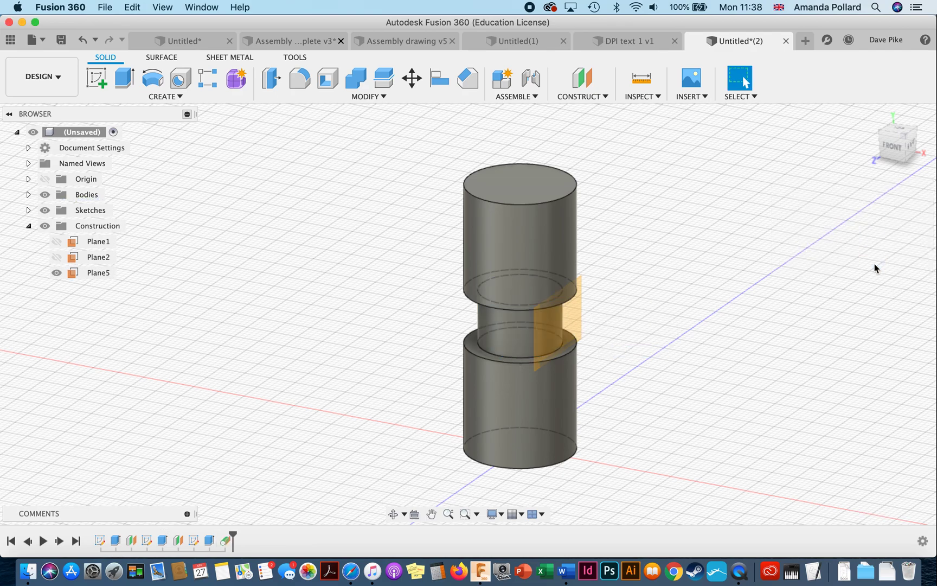
{"action": "left_click", "coordinate": [96, 78]}
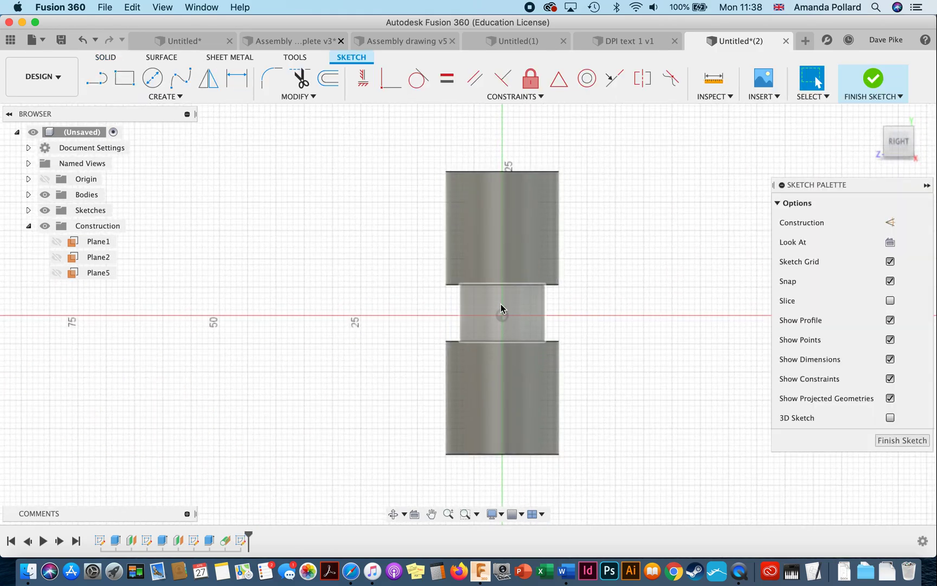
{"action": "mouse_move", "coordinate": [872, 78]}
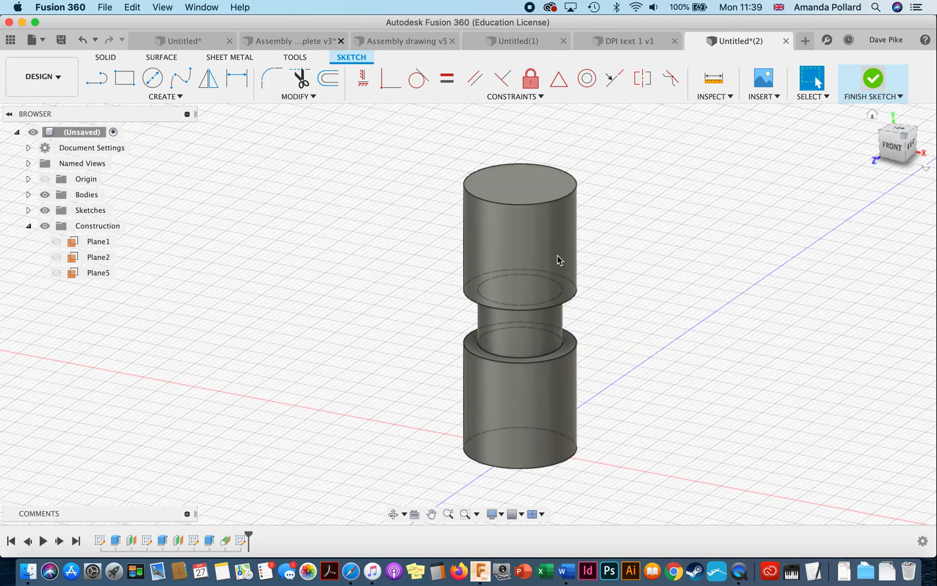
Finish the sketch and place a new hole on the middle cylinder's curved face.
{"action": "left_click", "coordinate": [164, 95]}
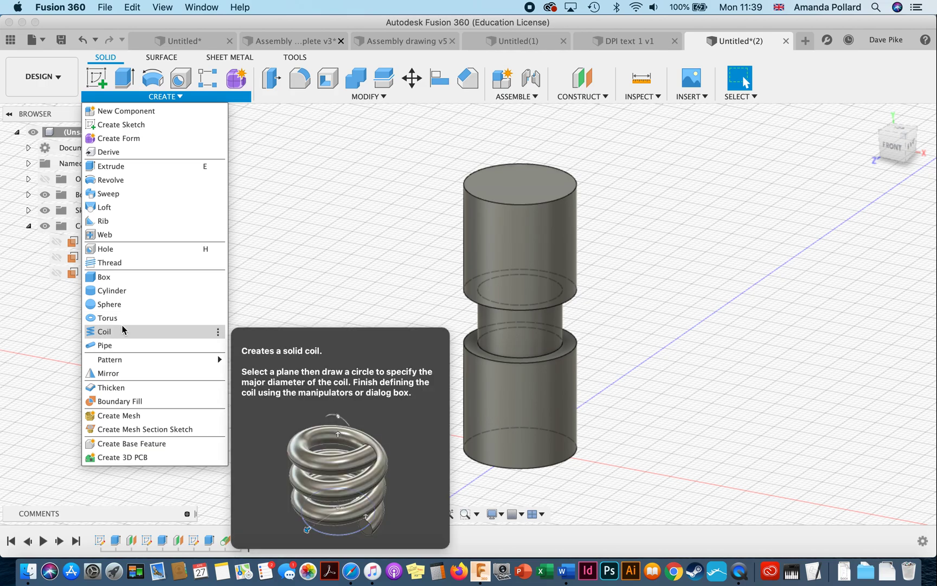
{"action": "left_click", "coordinate": [106, 249]}
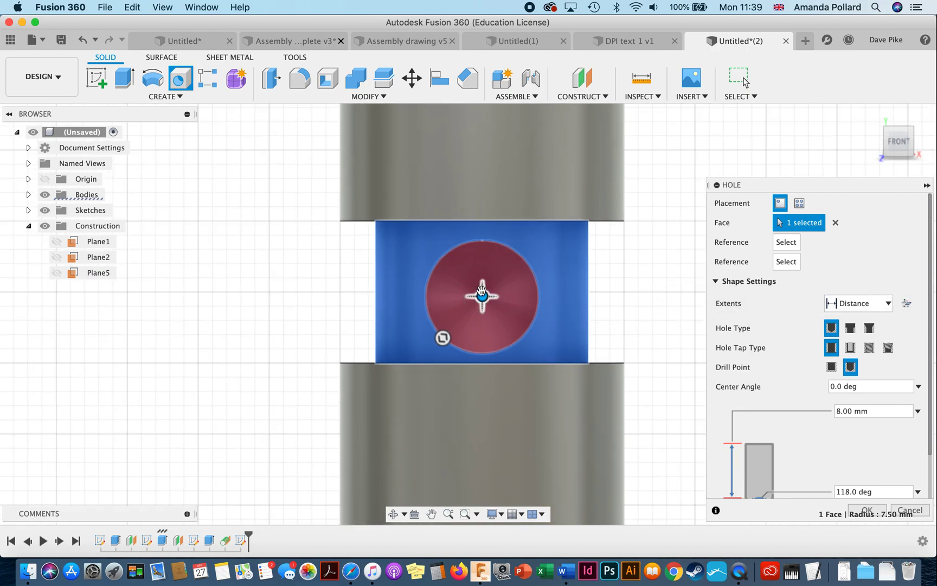
{"action": "scroll", "scroll_direction": "up", "scroll_amount": 3}
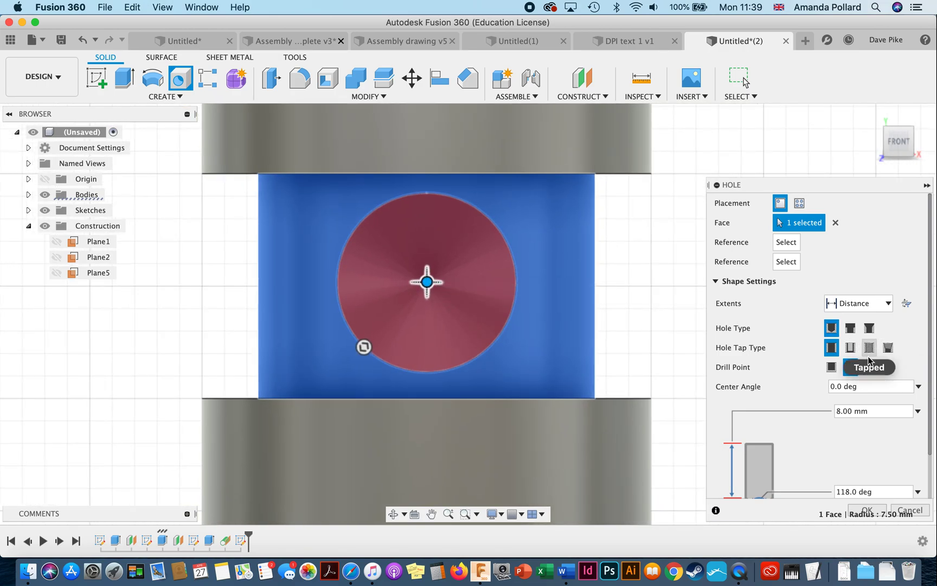
Set the hole to Tapped, 5.0 mm size, M5x0.8 designation, extents All.
{"action": "left_click", "coordinate": [869, 347]}
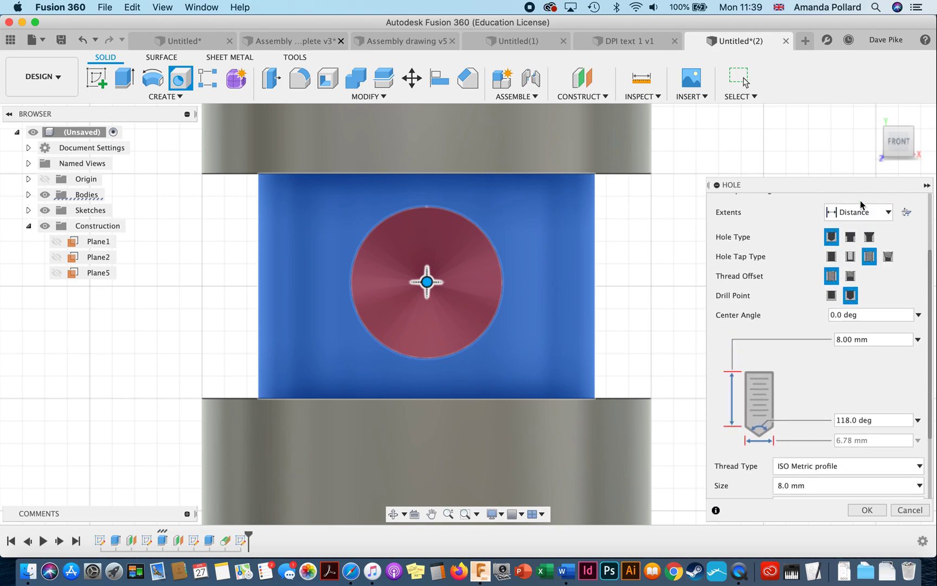
{"action": "scroll", "scroll_direction": "down", "scroll_amount": 3}
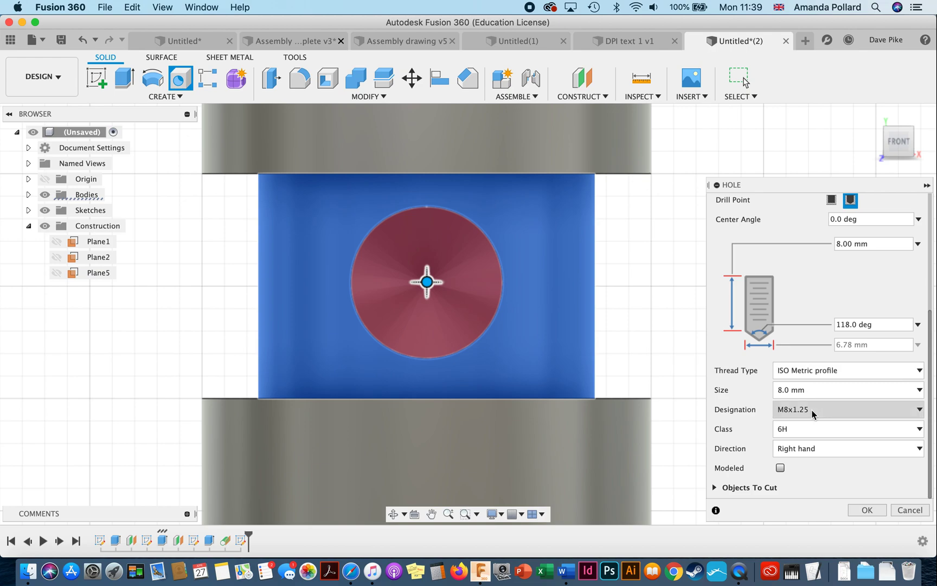
{"action": "left_click", "coordinate": [843, 389]}
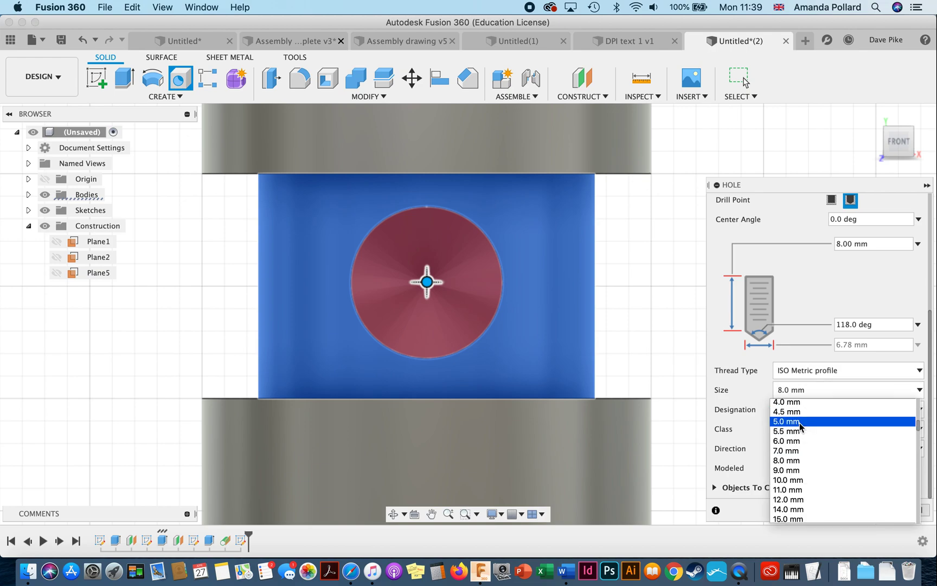
{"action": "left_click", "coordinate": [787, 421]}
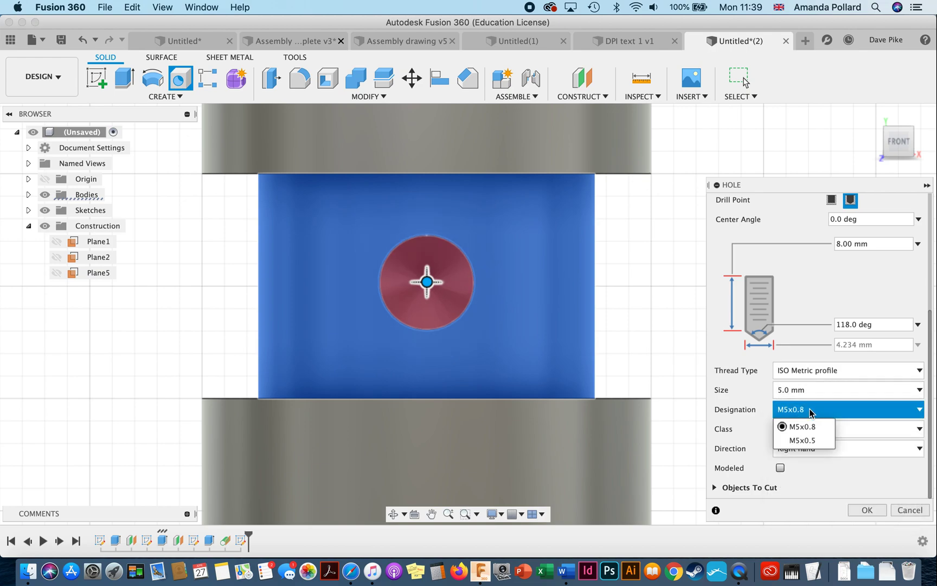
{"action": "left_click", "coordinate": [798, 426]}
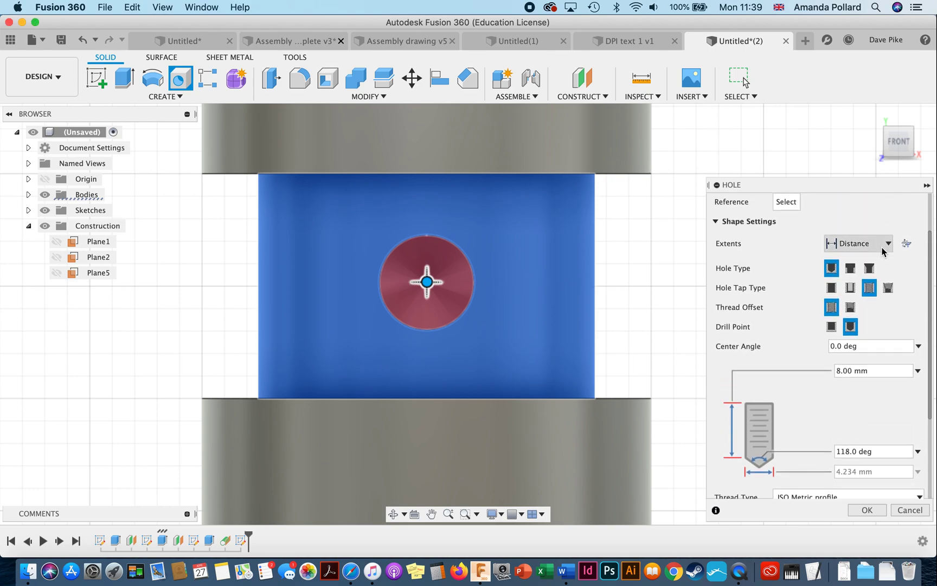
{"action": "left_click", "coordinate": [884, 243]}
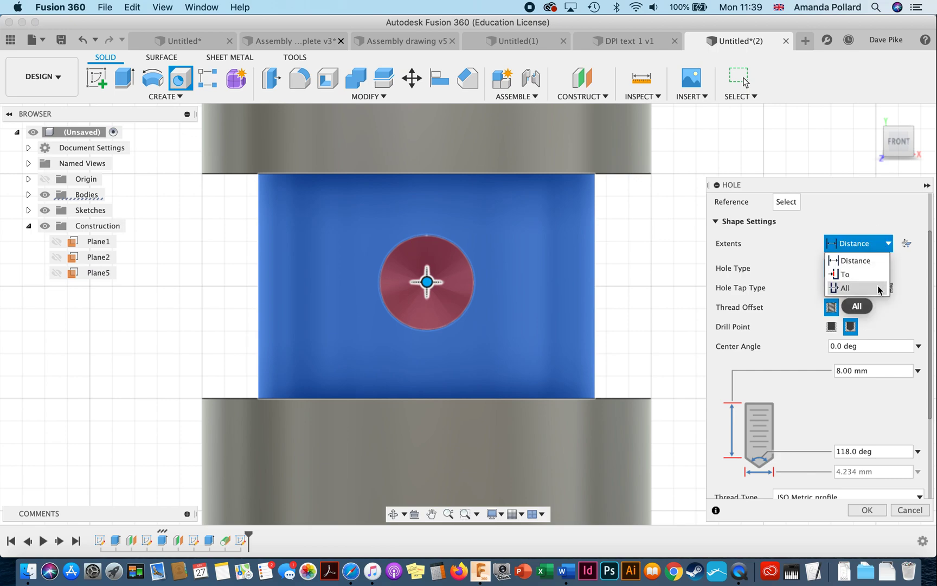
{"action": "left_click", "coordinate": [843, 287]}
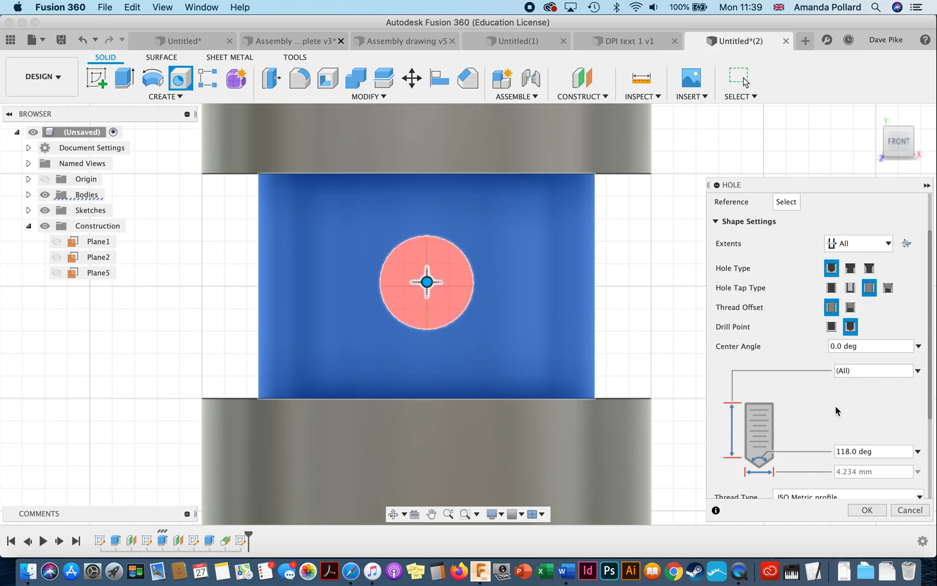
{"action": "scroll", "scroll_direction": "down", "scroll_amount": 3}
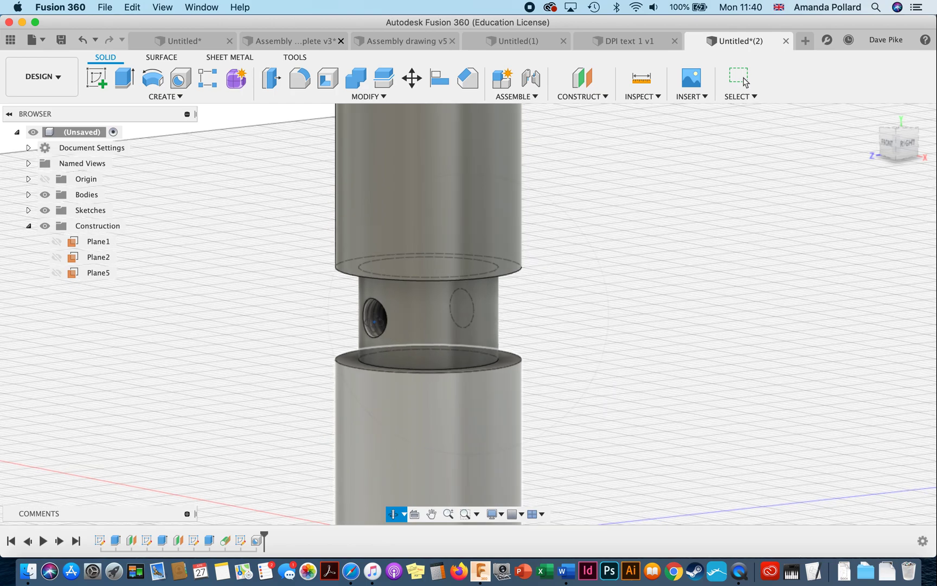
{"action": "mouse_move", "coordinate": [512, 336]}
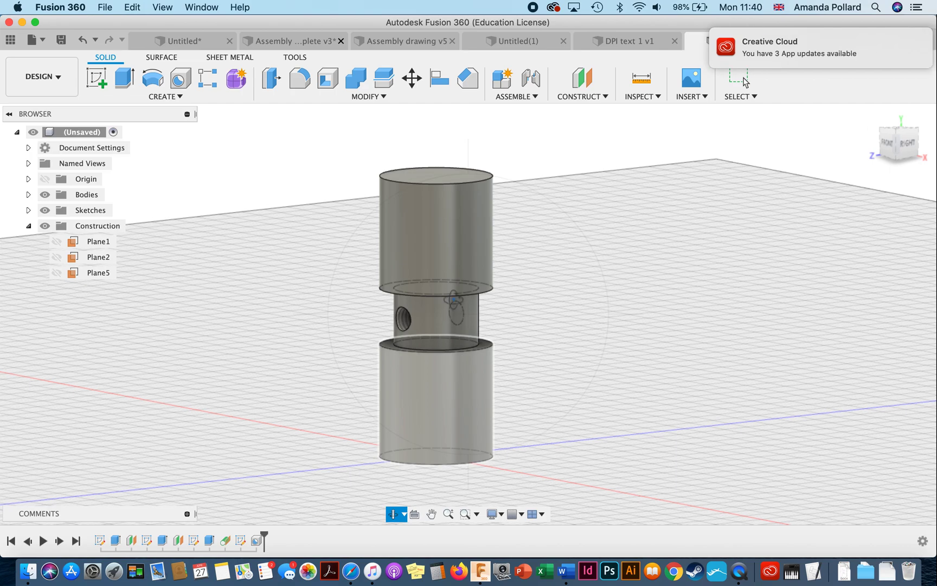
{"action": "mouse_move", "coordinate": [582, 76]}
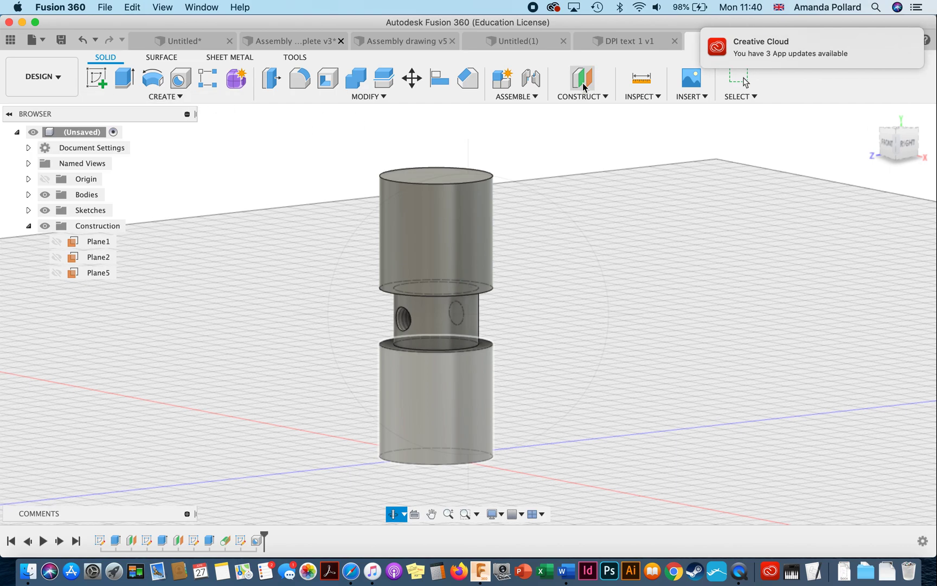
Check the finished M5 hole and start an offset construction plane.
{"action": "left_click", "coordinate": [581, 77]}
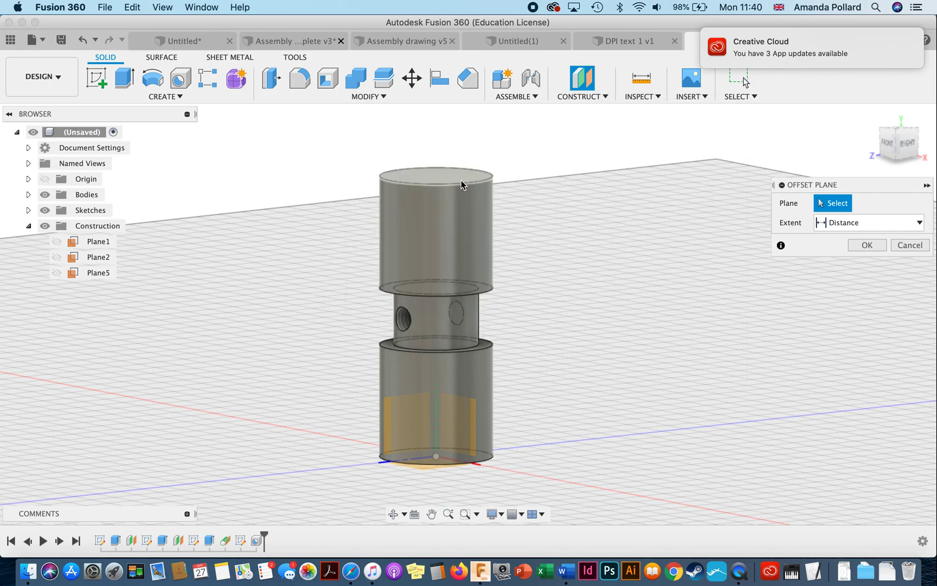
Confirm the top-face plane and cut the small circle 50 mm down as an axial hole.
{"action": "left_click", "coordinate": [435, 179]}
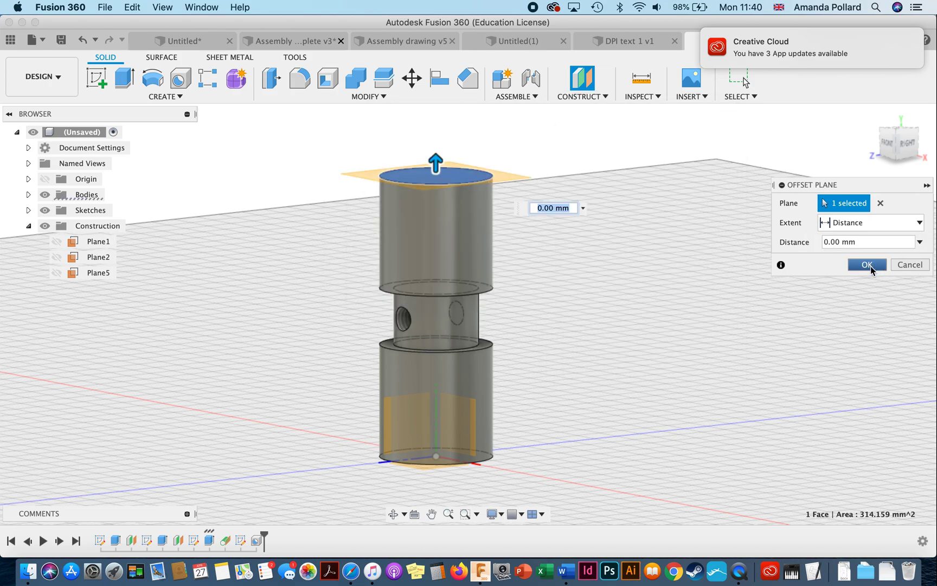
{"action": "left_click", "coordinate": [866, 264]}
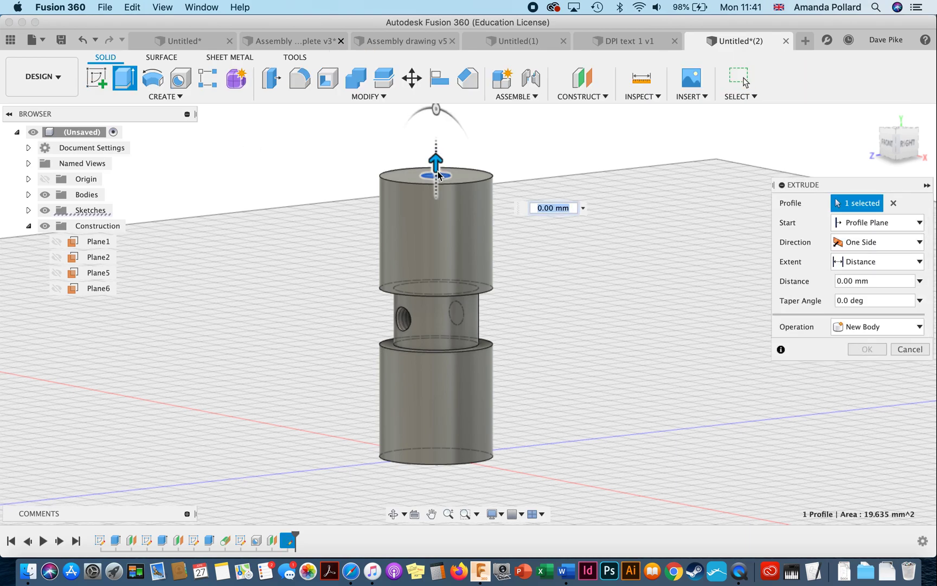
{"action": "left_click_drag", "start_coordinate": [434, 160], "coordinate": [417, 444]}
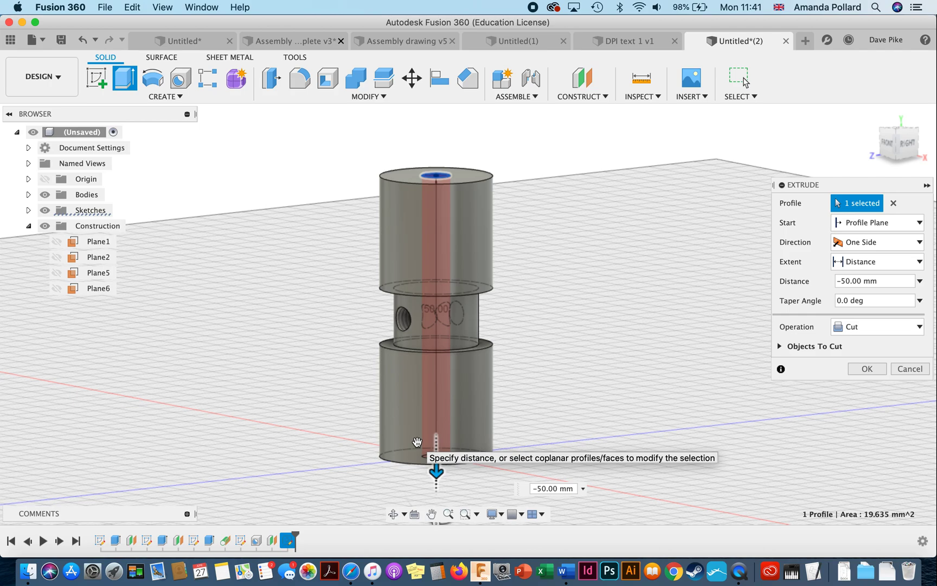
{"action": "left_click", "coordinate": [866, 369]}
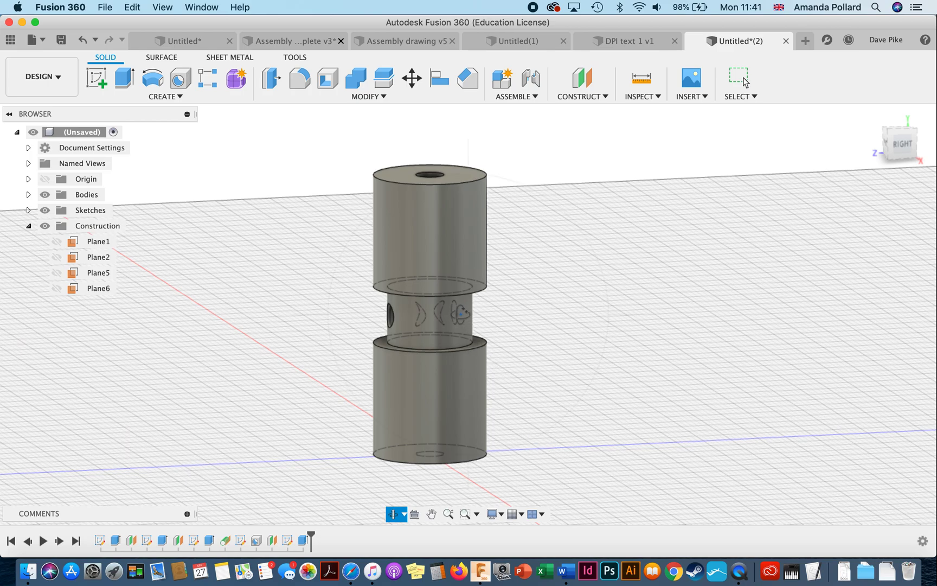
{"action": "mouse_move", "coordinate": [511, 335]}
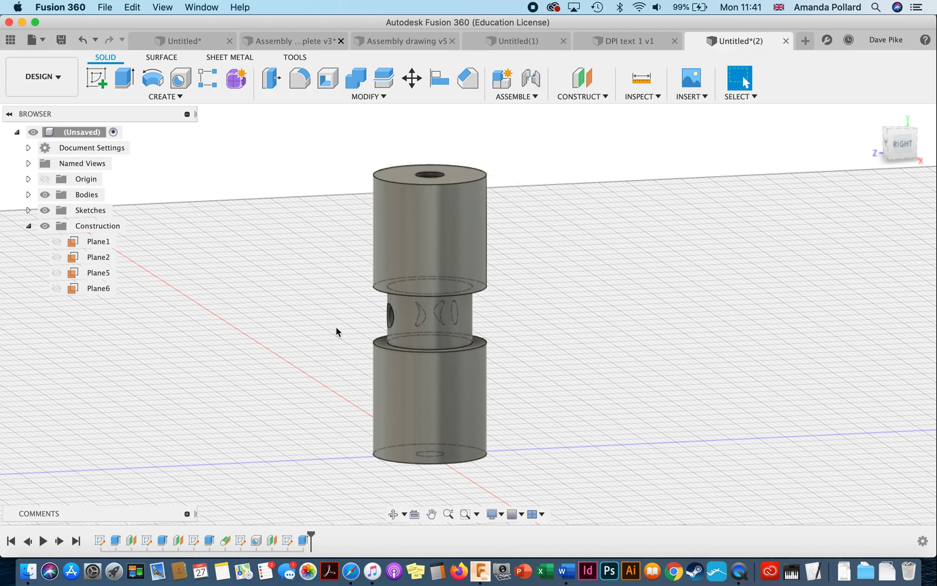
Sketch a 1 mm diameter circle centred on the outer rim's top point.
{"action": "left_click", "coordinate": [98, 288]}
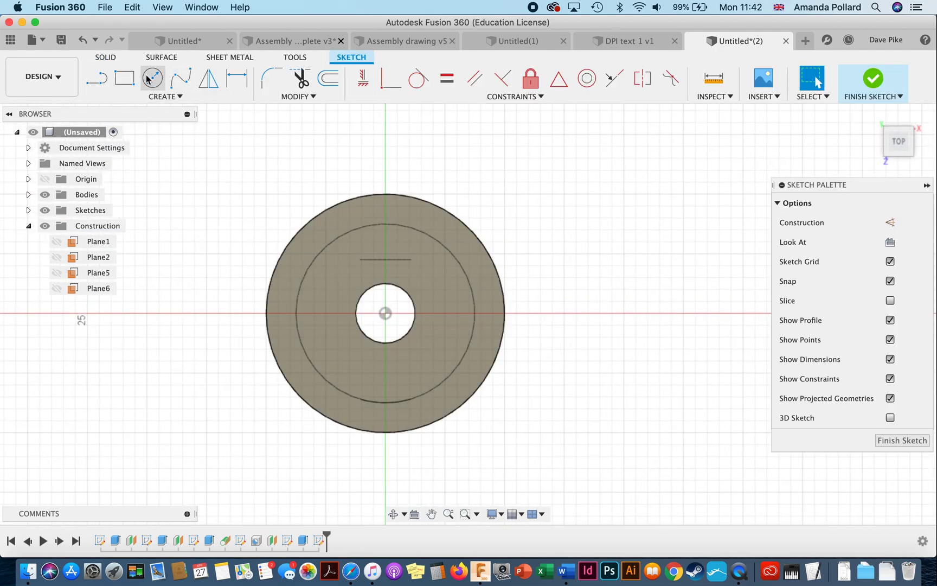
{"action": "left_click", "coordinate": [153, 77]}
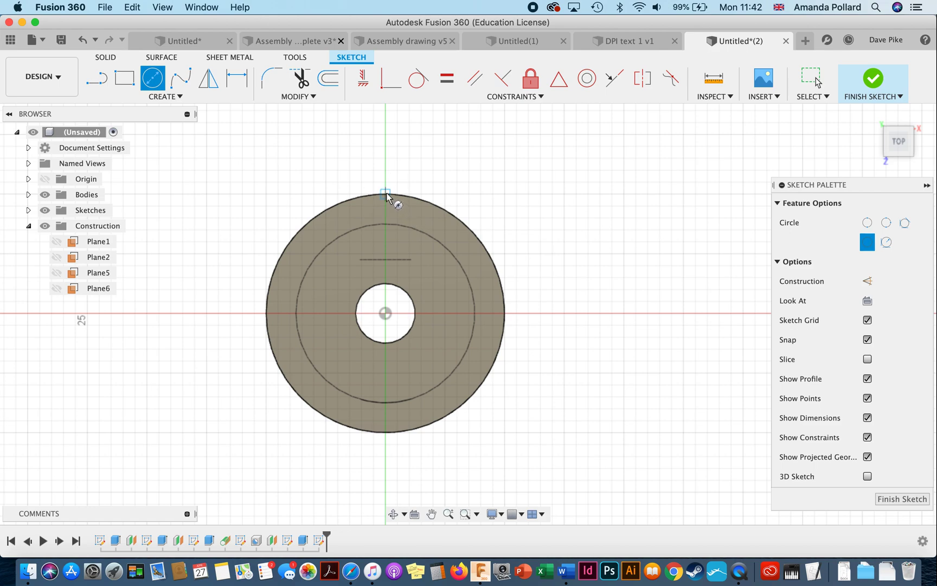
{"action": "left_click", "coordinate": [385, 193]}
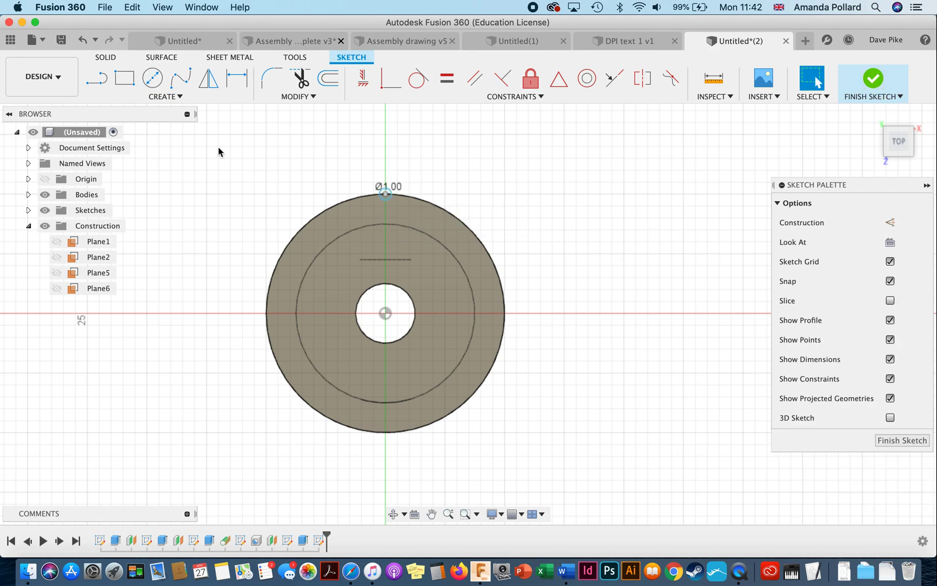
{"action": "left_click", "coordinate": [872, 78]}
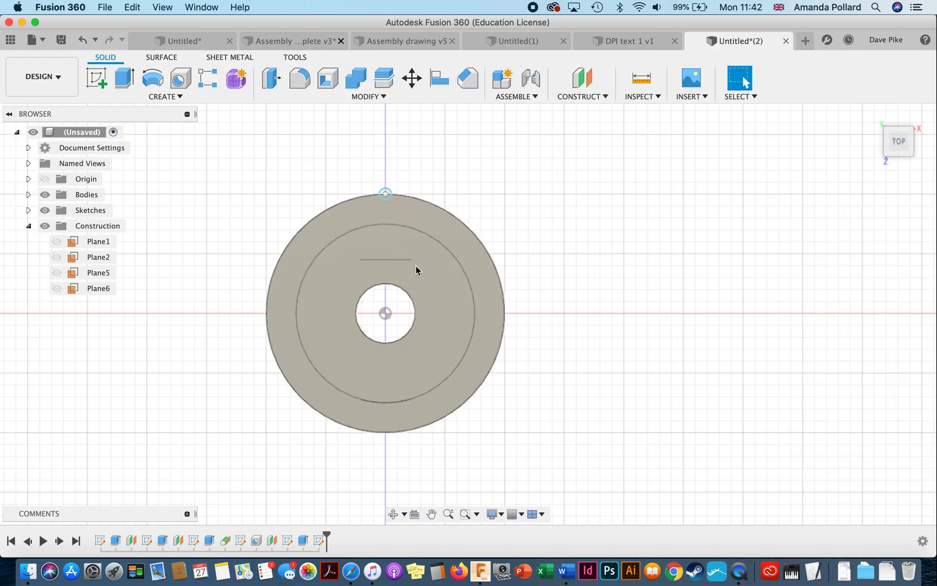
{"action": "left_click", "coordinate": [122, 78]}
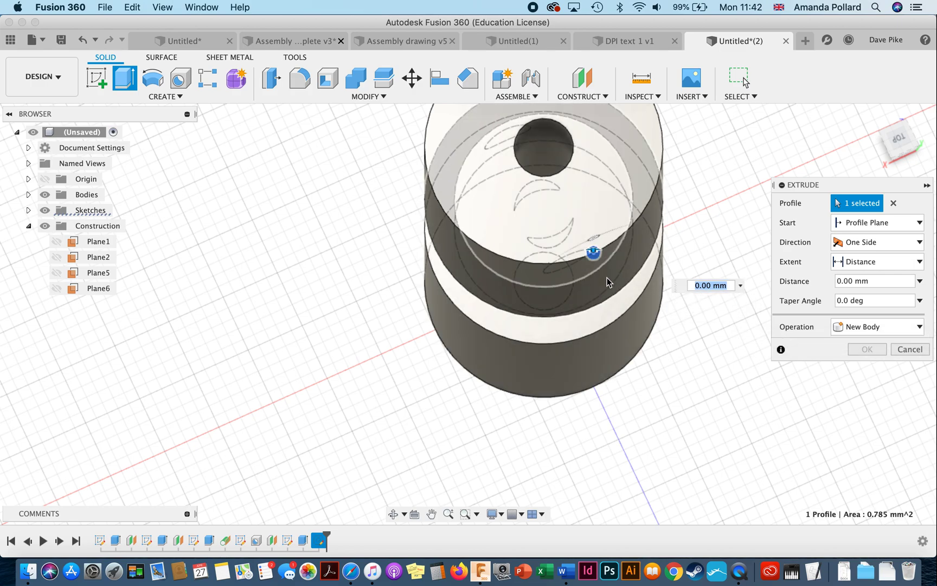
Extrude the 1 mm circle 20 mm with Join to form a rib on the cylinder.
{"action": "left_click_drag", "start_coordinate": [593, 253], "coordinate": [592, 199]}
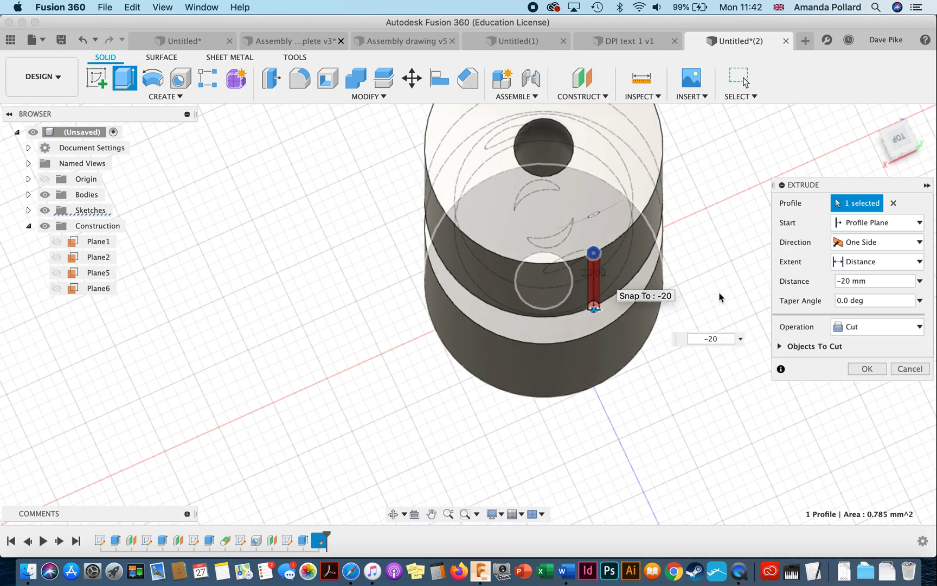
{"action": "left_click", "coordinate": [876, 327]}
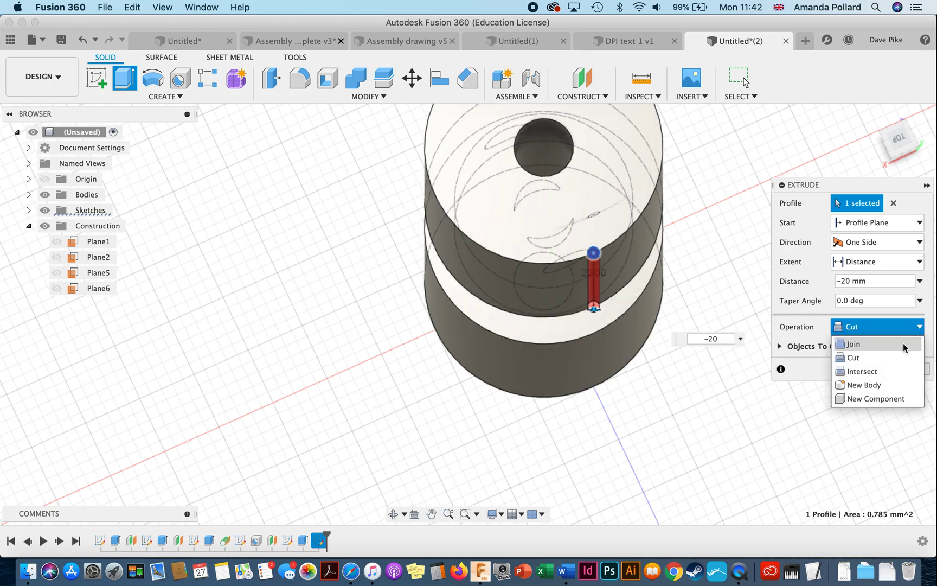
{"action": "left_click", "coordinate": [851, 343]}
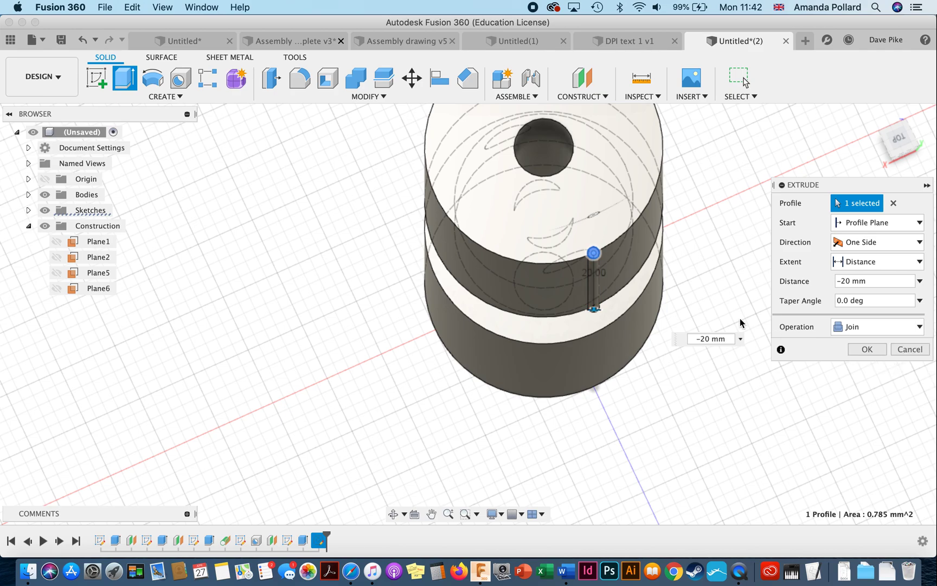
{"action": "mouse_move", "coordinate": [393, 513]}
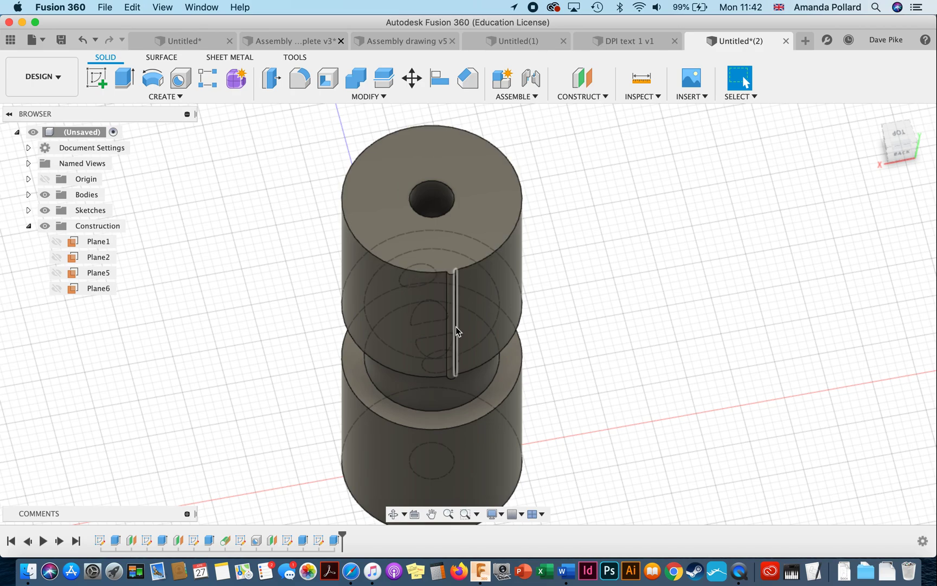
{"action": "left_click", "coordinate": [164, 96]}
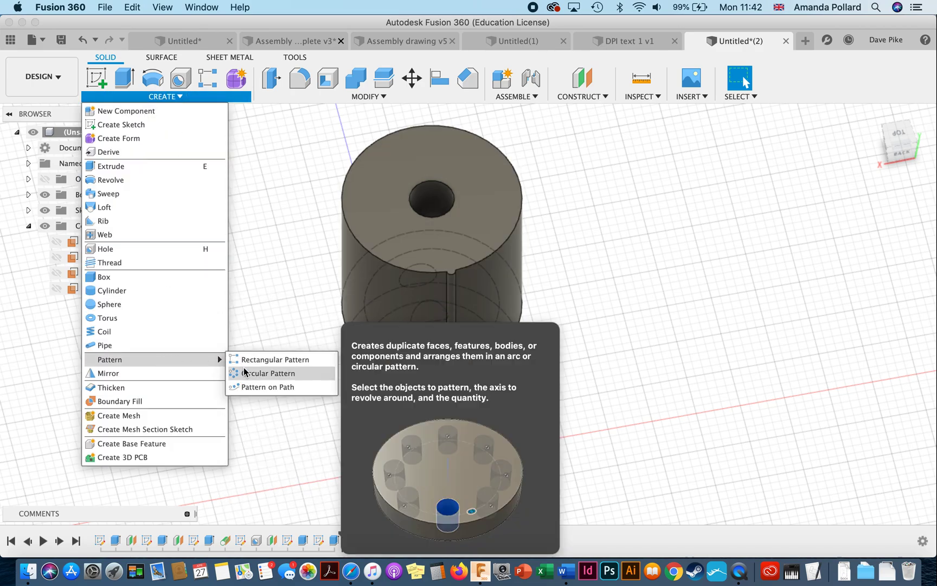
Circular-pattern the rib around the upper cylinder's axis with quantity 15.
{"action": "left_click", "coordinate": [269, 374]}
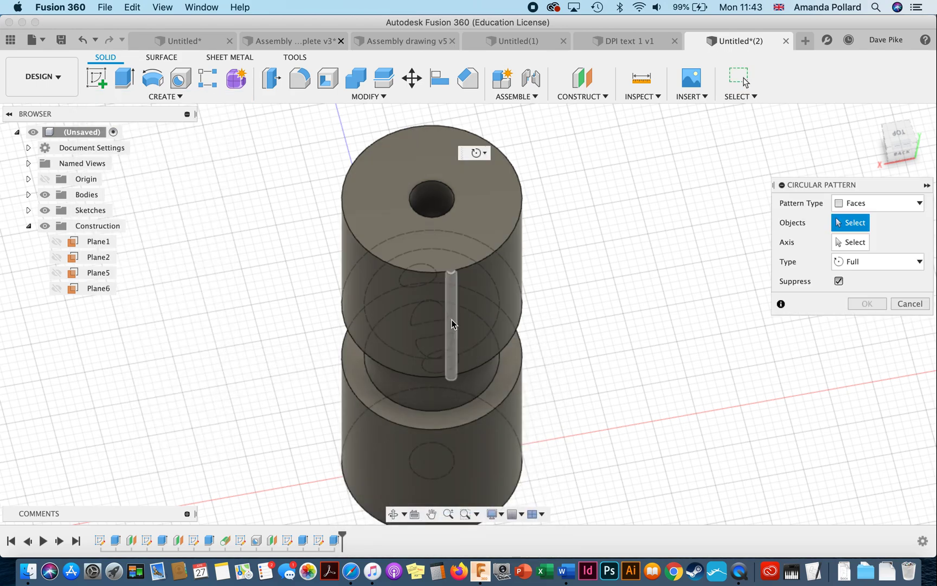
{"action": "left_click", "coordinate": [451, 322]}
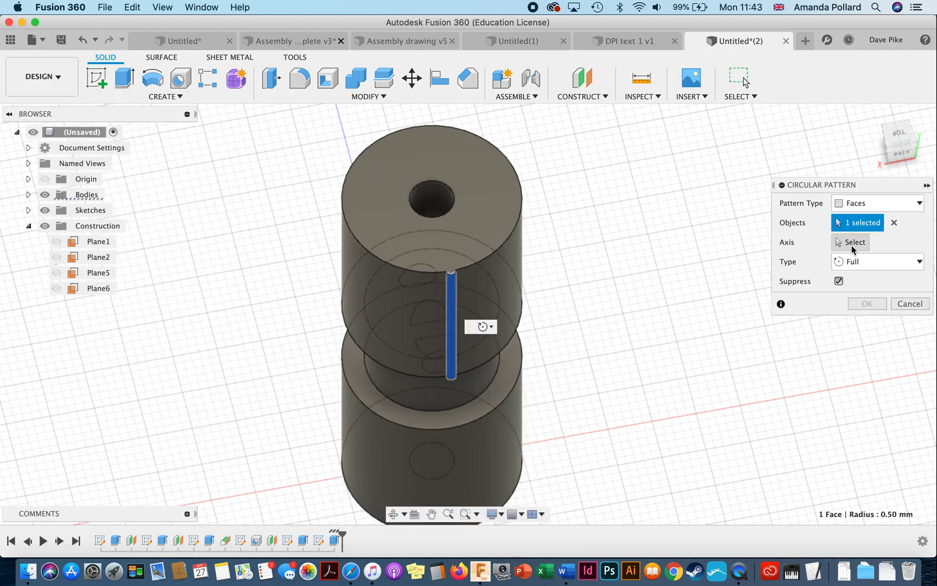
{"action": "left_click", "coordinate": [854, 242]}
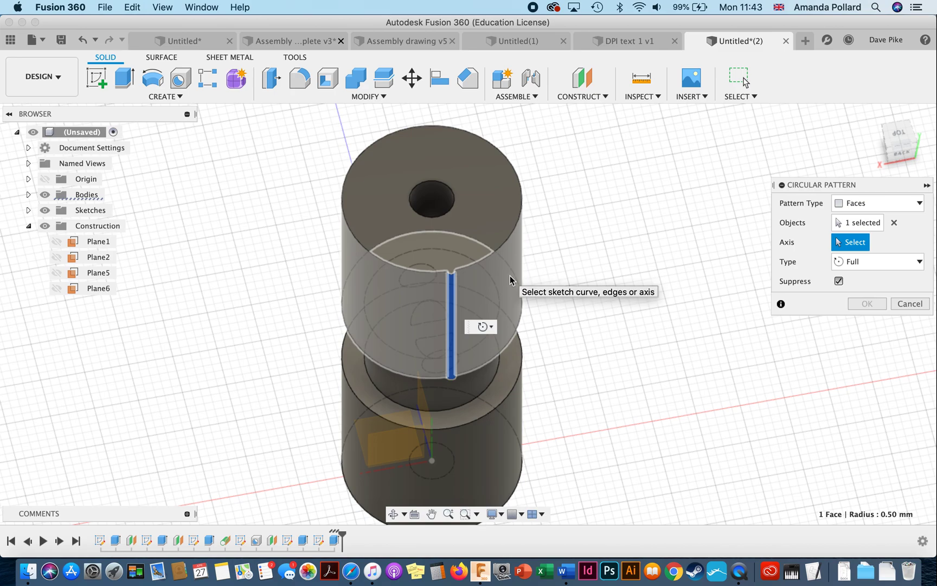
{"action": "left_click", "coordinate": [499, 200]}
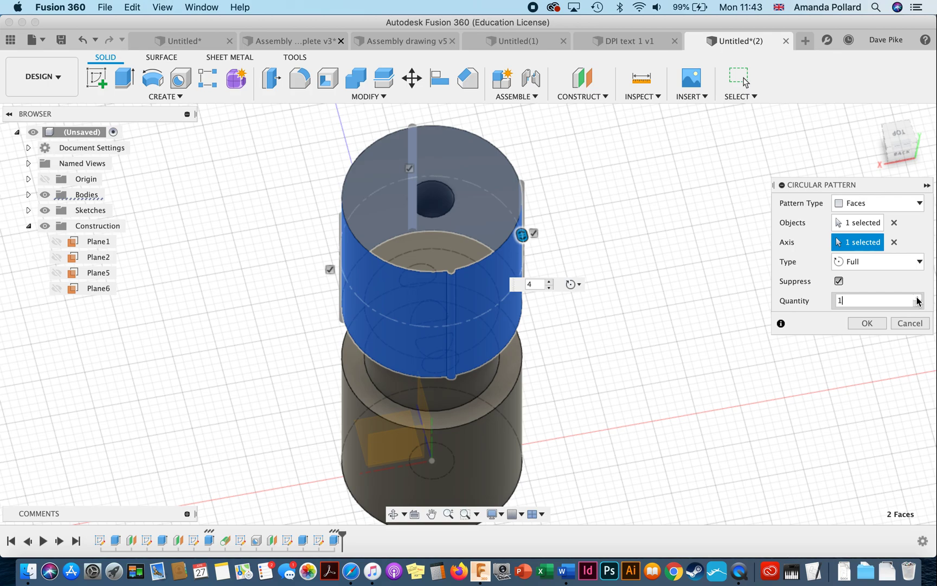
{"action": "type", "text": "15"}
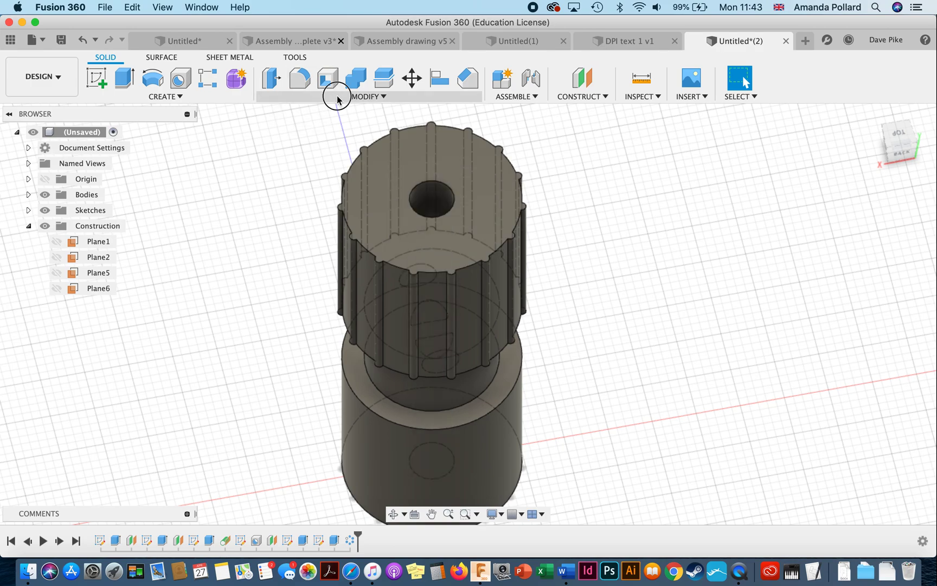
{"action": "left_click", "coordinate": [369, 96]}
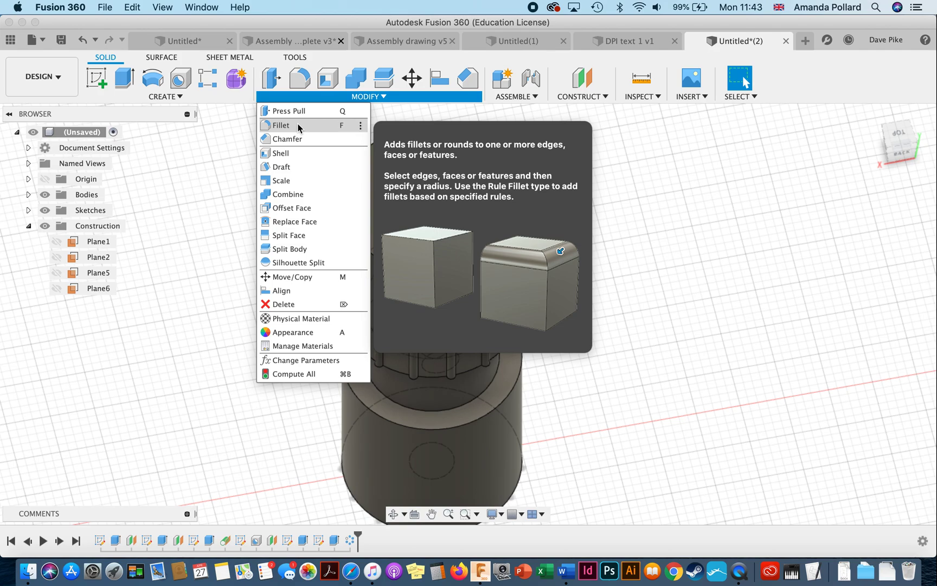
{"action": "left_click", "coordinate": [281, 125]}
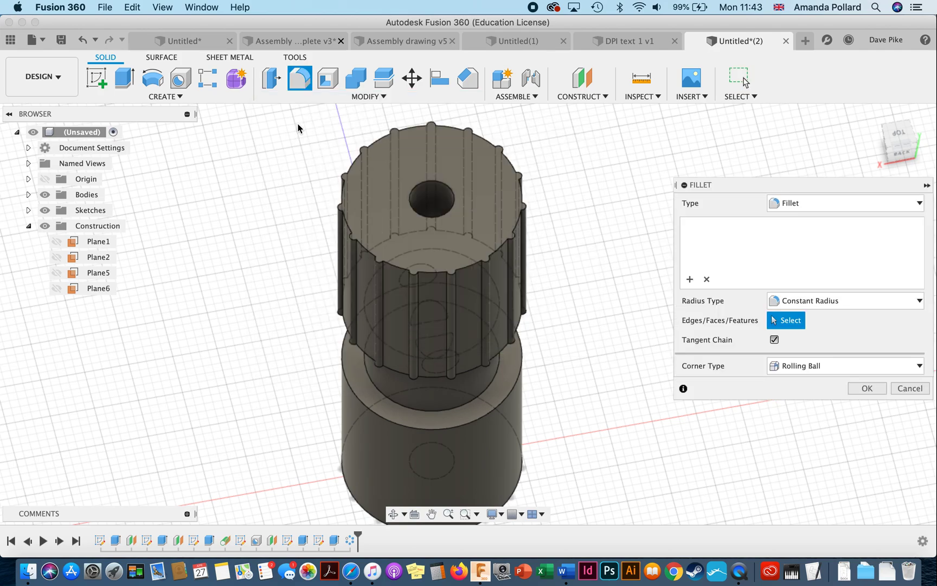
{"action": "left_click", "coordinate": [432, 199]}
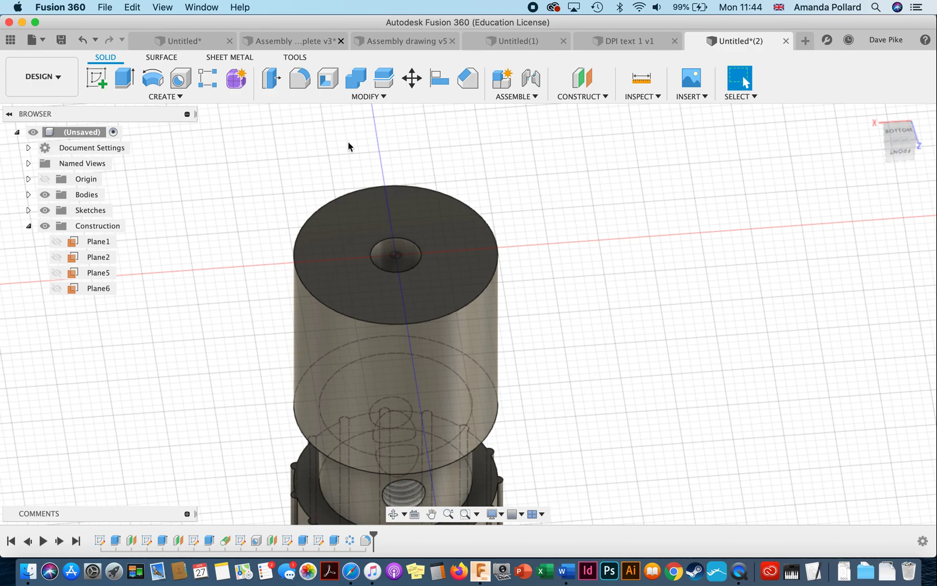
Fillet the bottom-face bore rim with a 0.25 mm radius.
{"action": "left_click", "coordinate": [280, 125]}
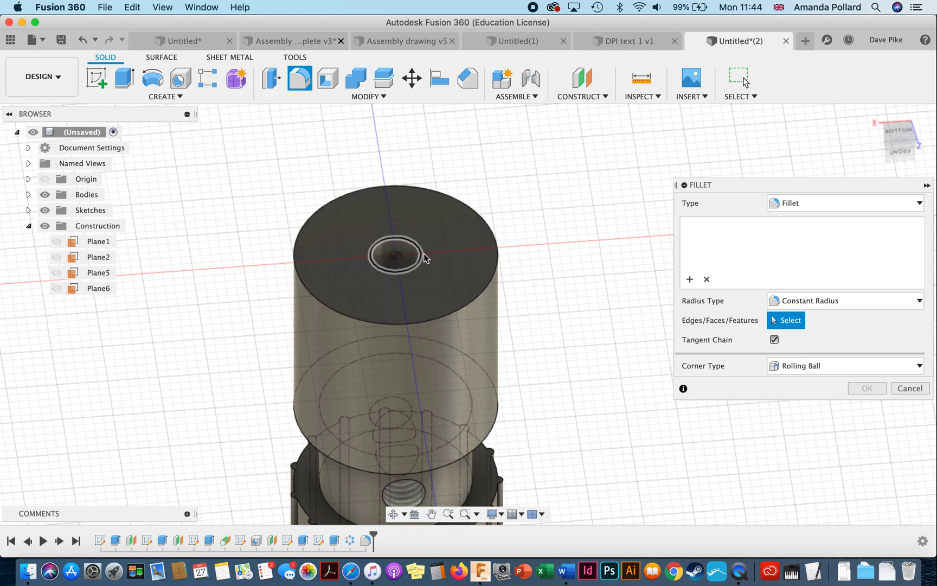
{"action": "left_click", "coordinate": [394, 256]}
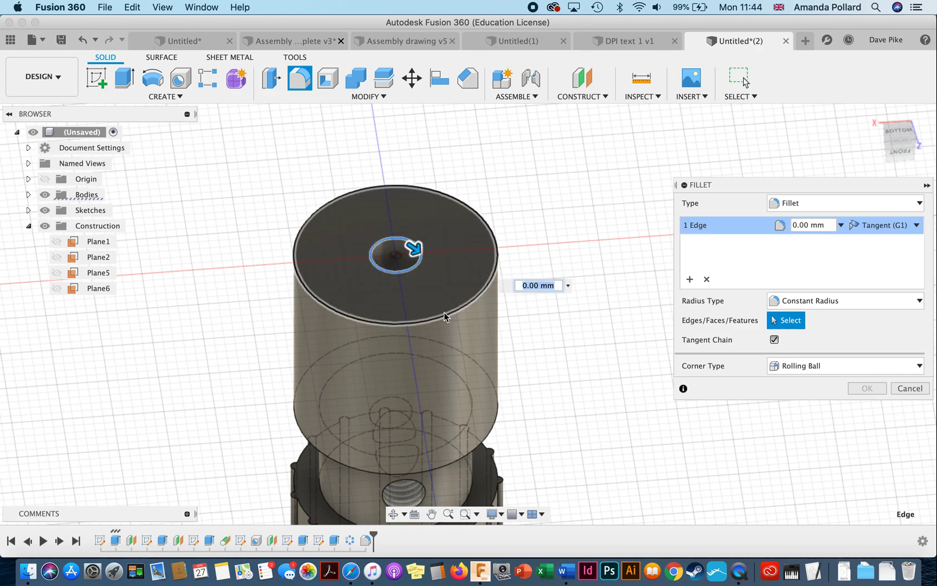
{"action": "left_click", "coordinate": [537, 285]}
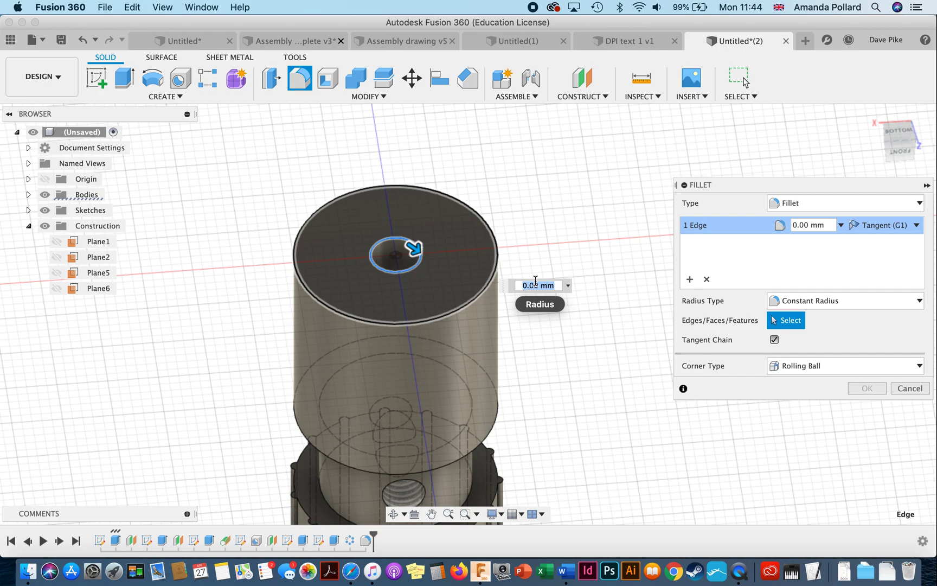
{"action": "type", "text": "0.25"}
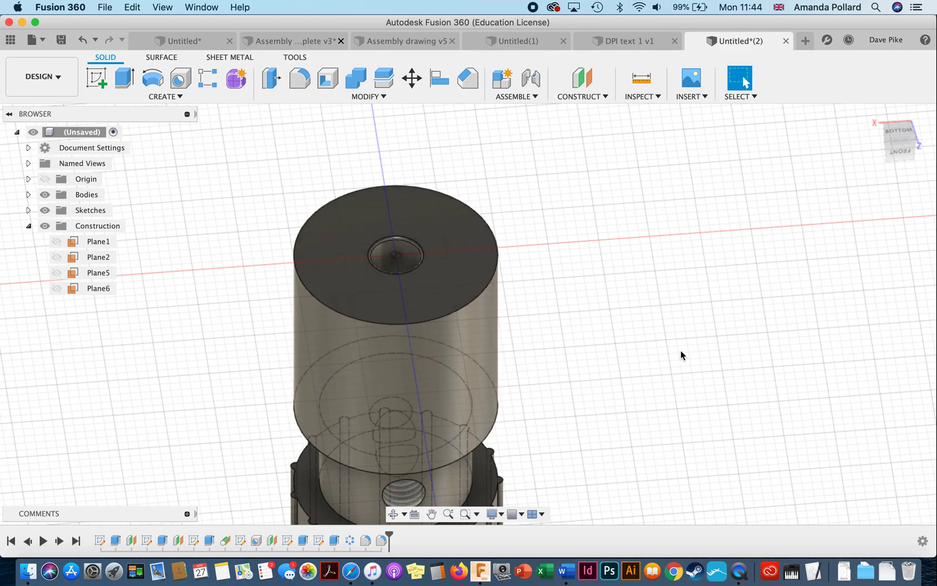
{"action": "mouse_move", "coordinate": [686, 346]}
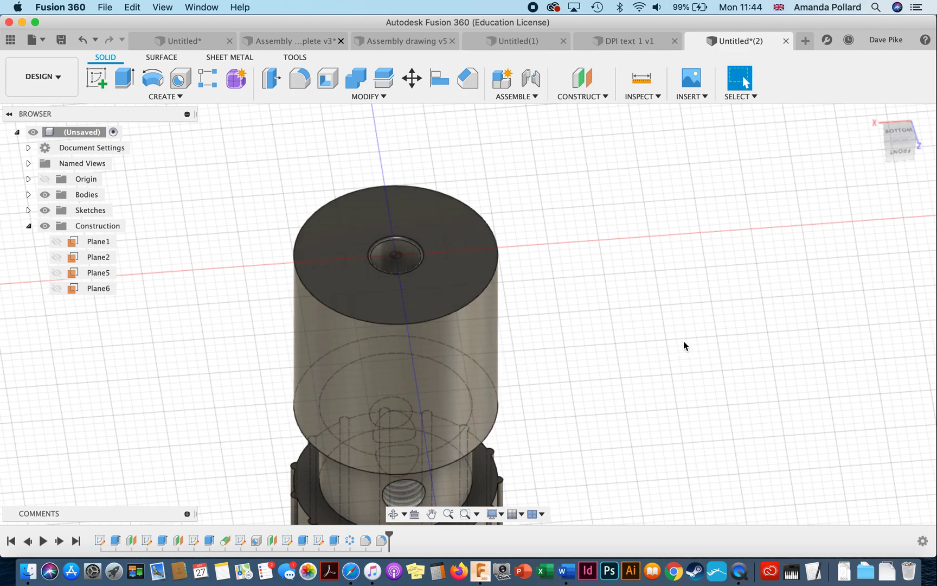